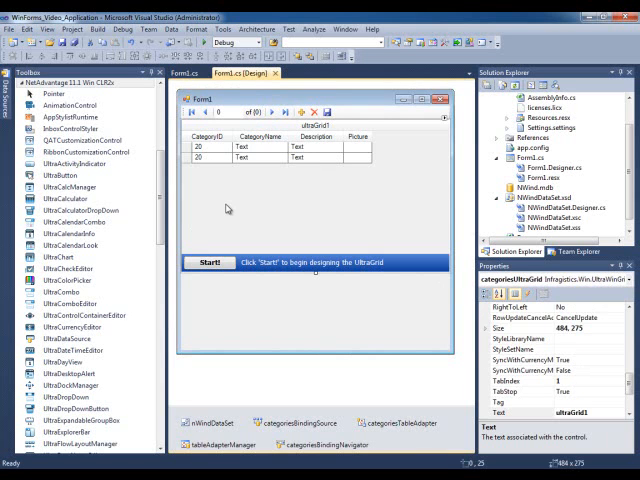
mouse_move(228, 200)
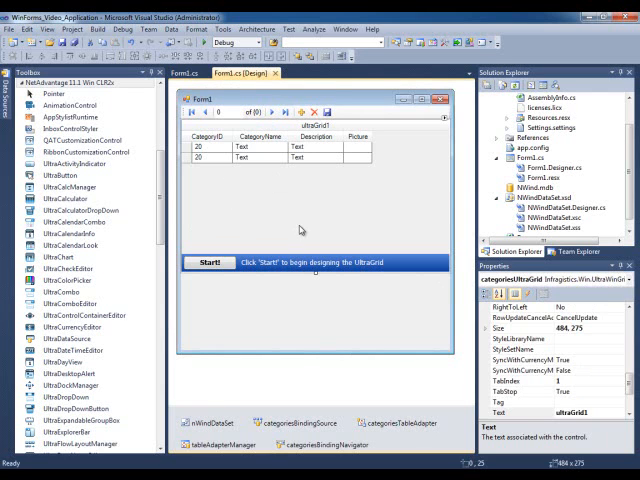
mouse_move(304, 208)
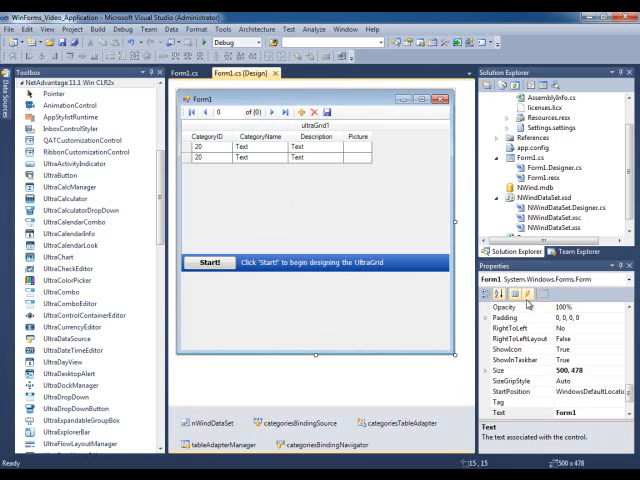
- Switch Properties to the grid's events and create a ClickCell handler for categoriesUltraGrid
left_click(530, 292)
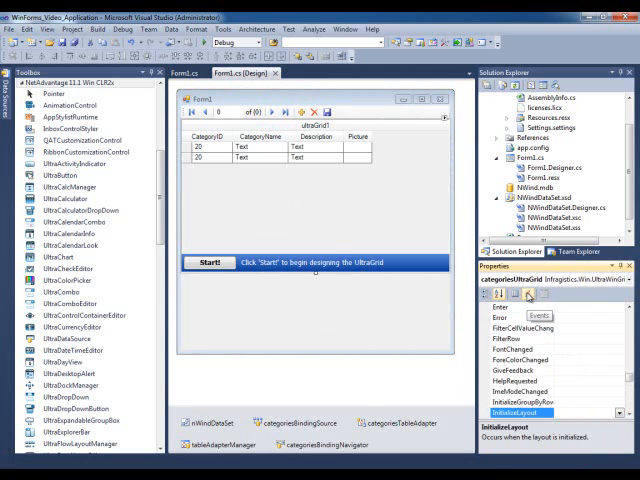
scroll("down", 3)
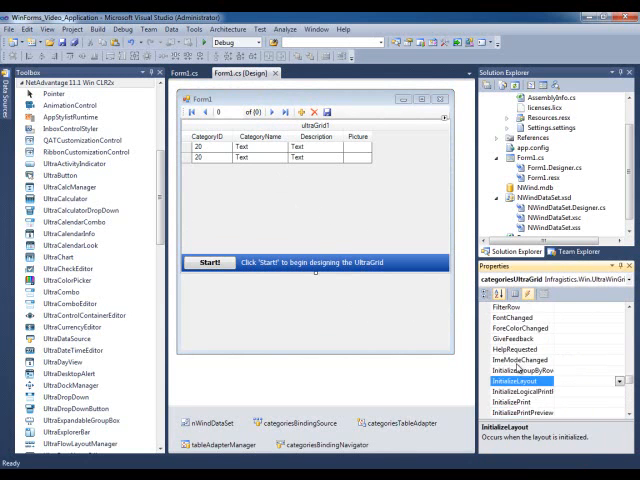
scroll("down", 3)
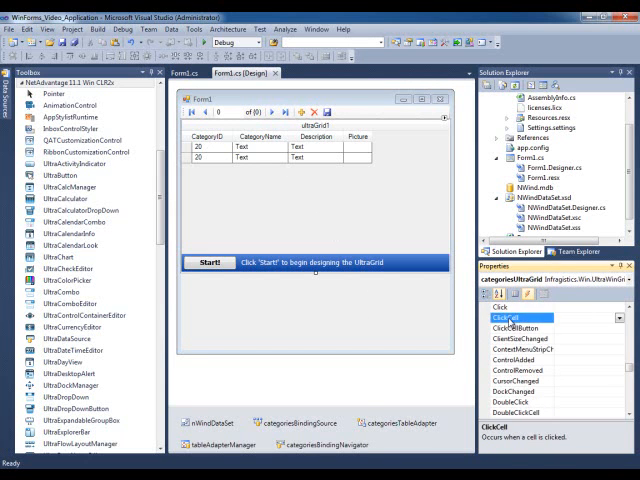
double_click(516, 318)
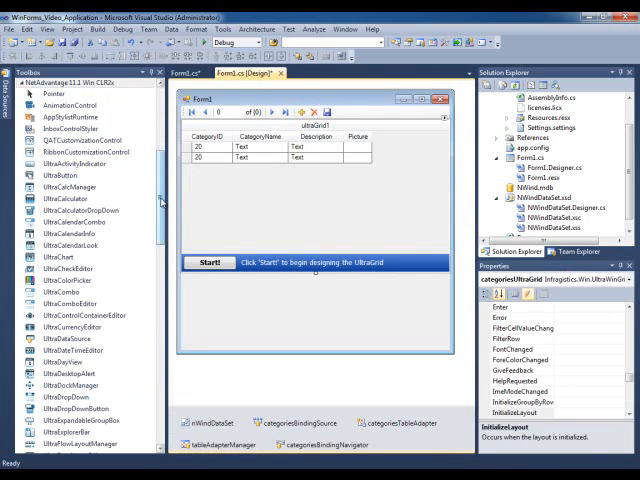
- Drag an UltraChart from the Toolbox onto Form1 beneath the categories grid
scroll("down", 3)
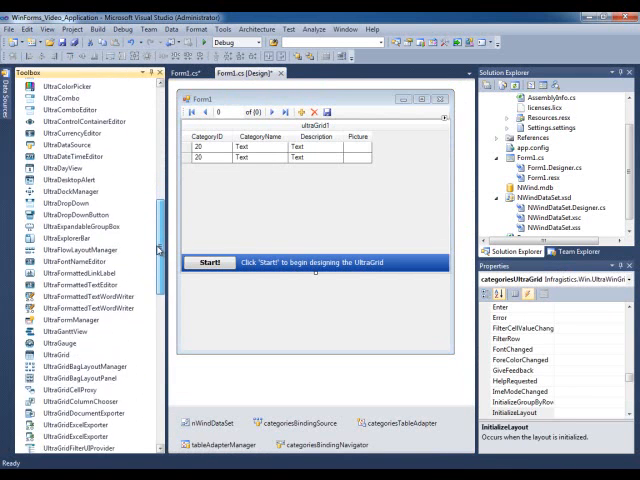
scroll("down", 3)
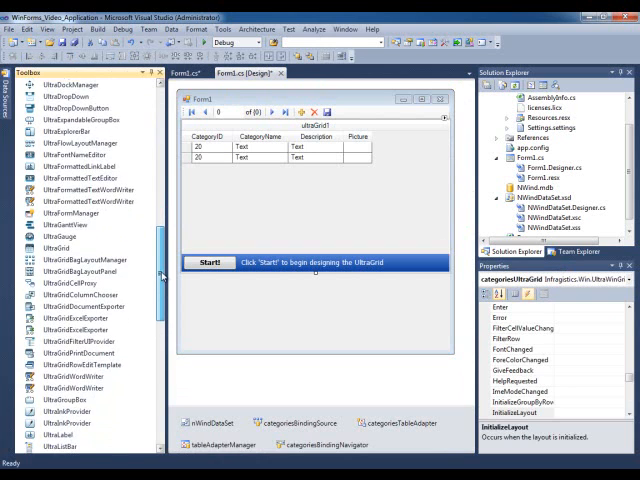
scroll("down", 3)
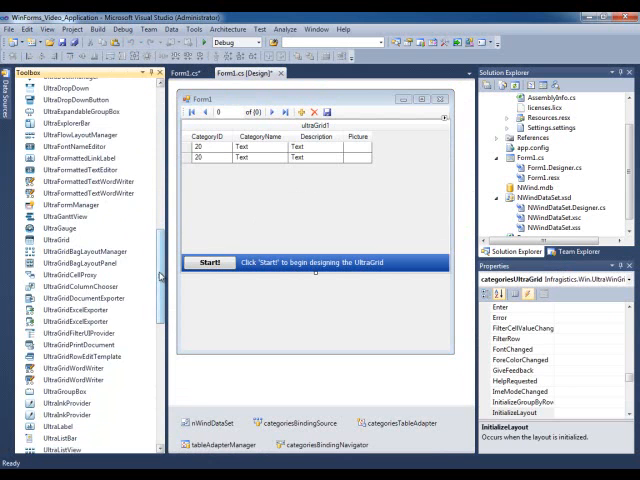
scroll("up", 3)
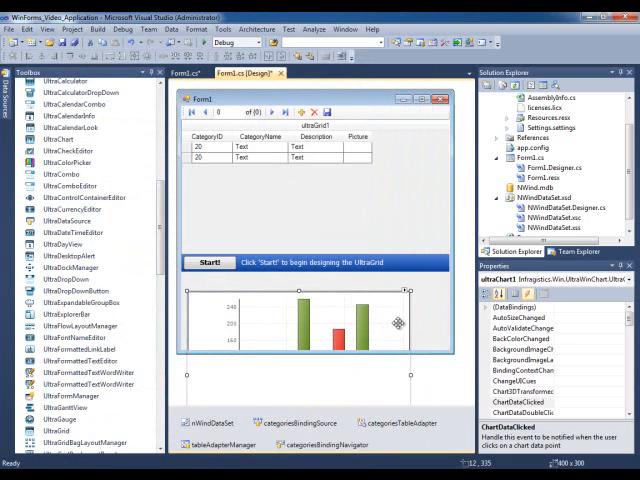
mouse_move(438, 322)
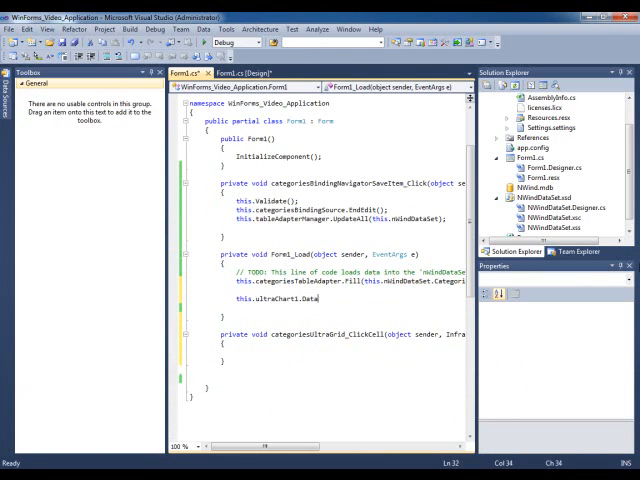
- In Form1_Load set ultraChart1.Data.DataSource to DemoTable.AllPositive() and call DataBind()
type(".DataSource")
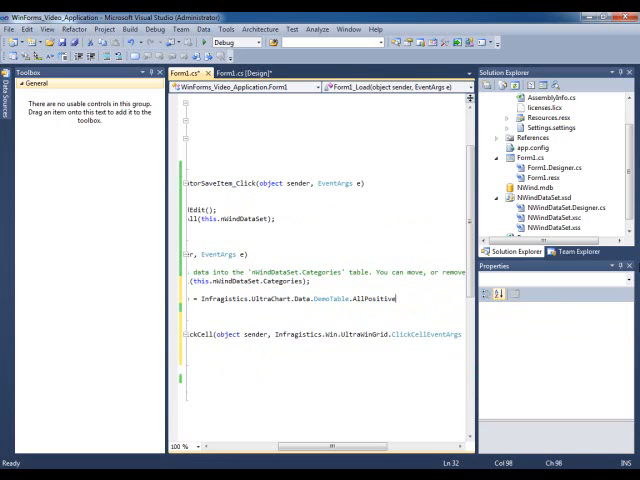
type("()")
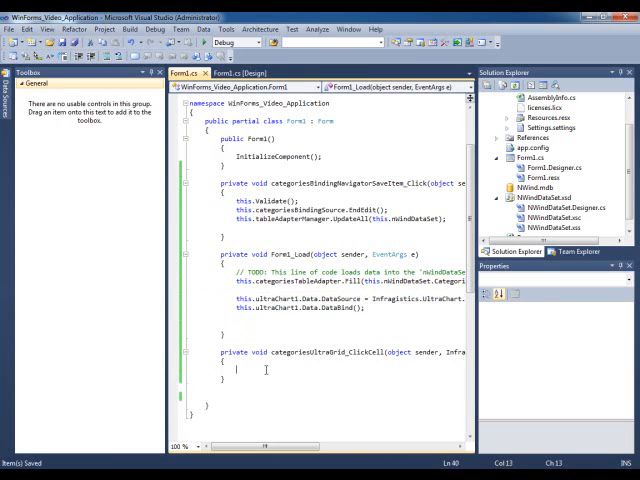
- Add an UltraPopupControlContainer to Form1 and set its Popup Control to ultraChart1
left_click(252, 72)
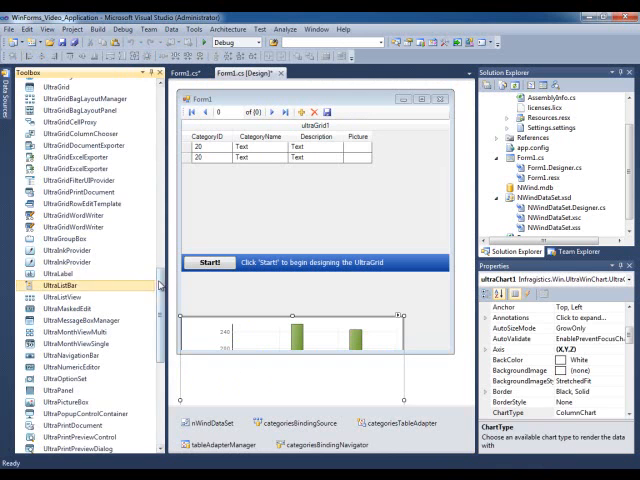
scroll("down", 3)
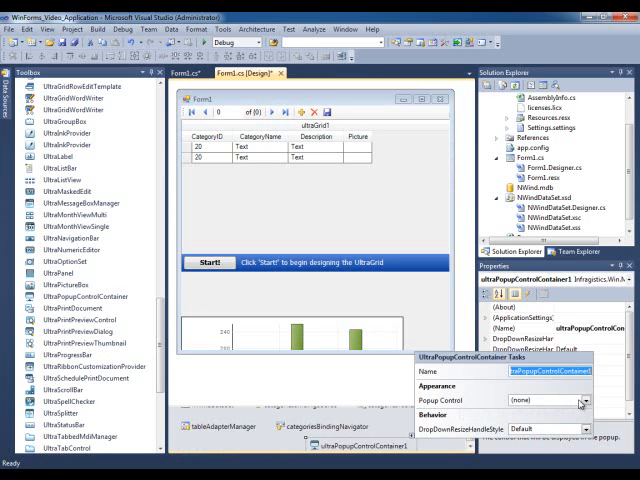
left_click(580, 404)
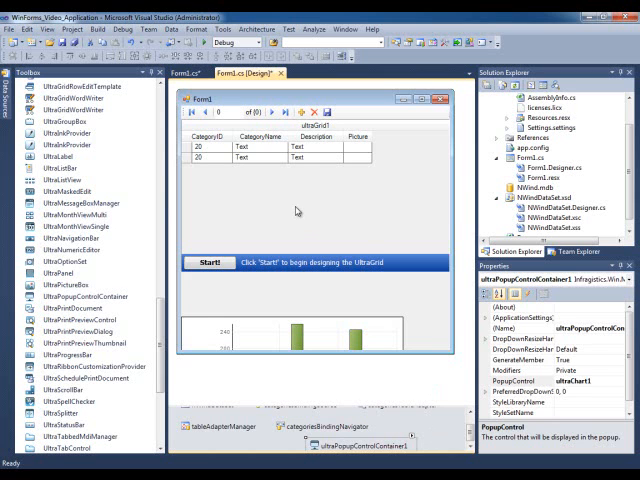
- In the ClickCell handler write e.Cell.Row.Cells["CategoryID"].Value using IntelliSense
left_click(330, 300)
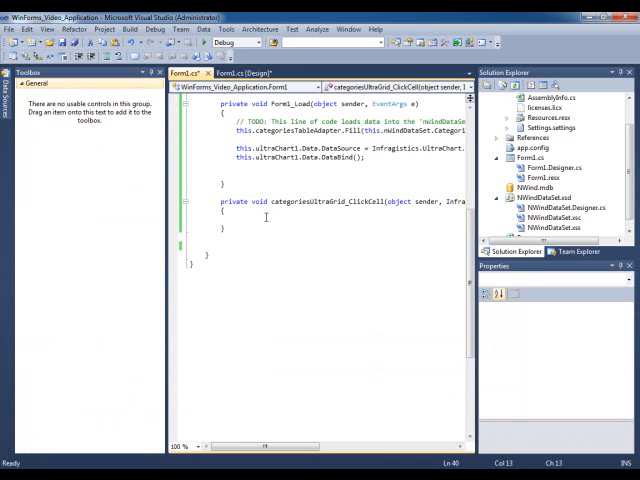
double_click(364, 200)
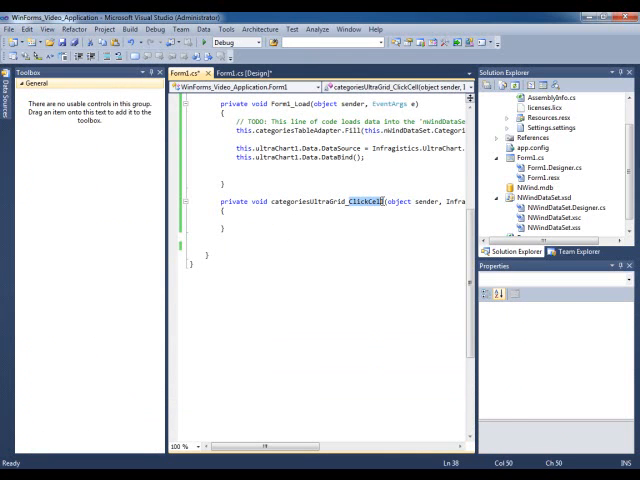
left_click(384, 312)
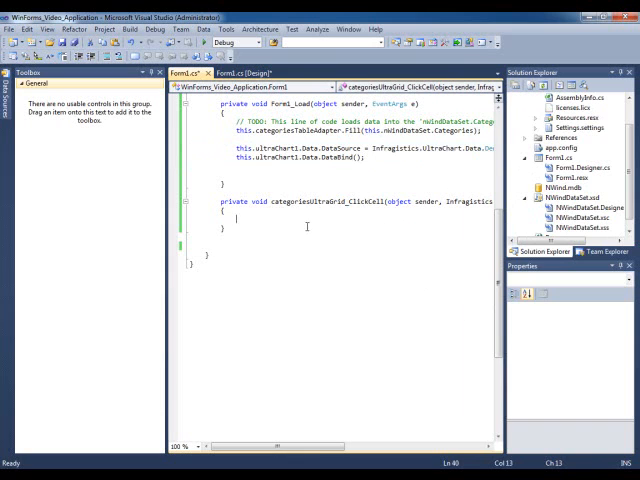
double_click(322, 200)
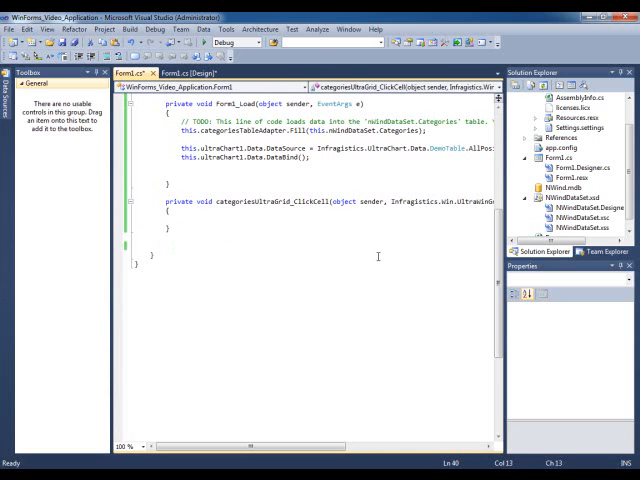
type("e.Cell")
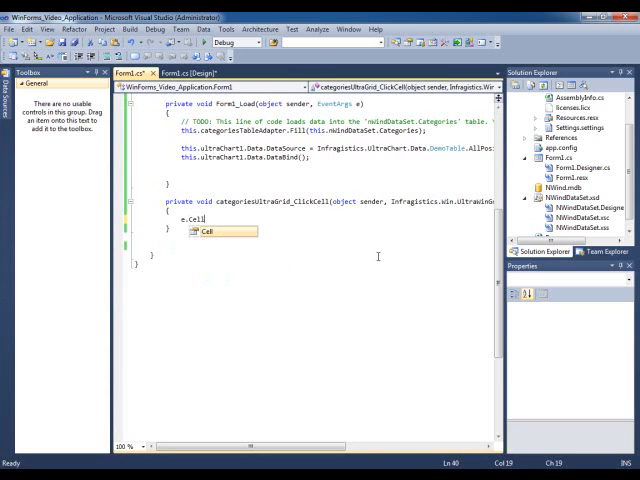
type("row")
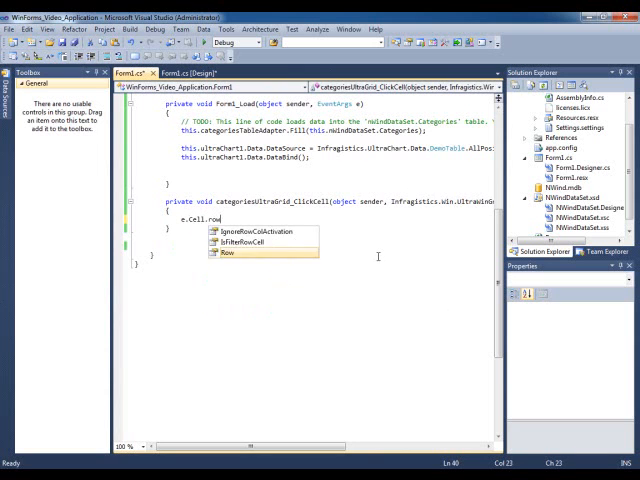
type(".ce")
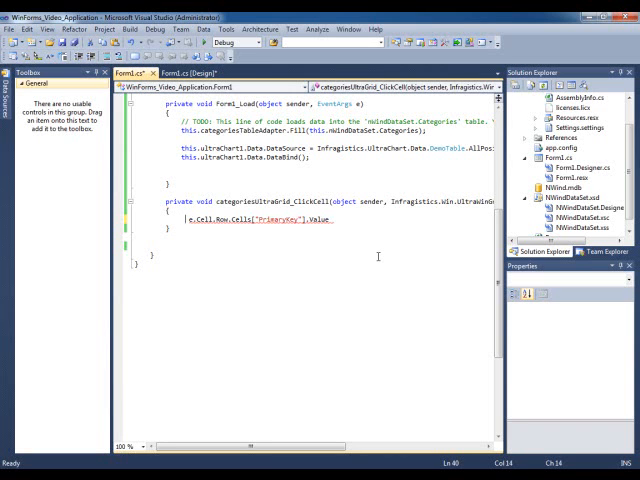
type("int)")
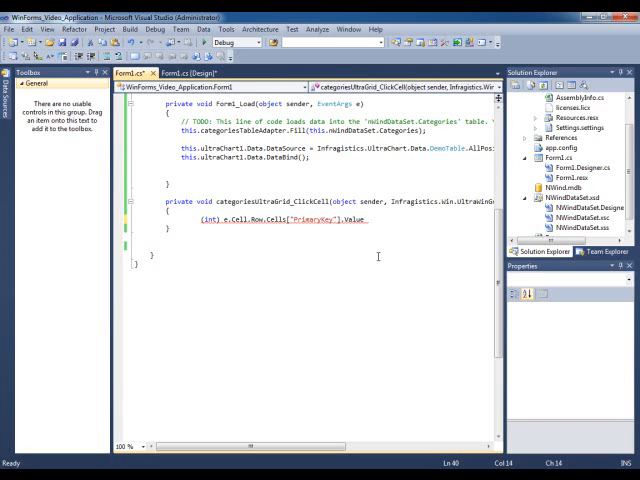
- Wrap that value in MyDataManager.GetCustomerData(...) and position the caret to prepend the assignment
type("MyDataManager")
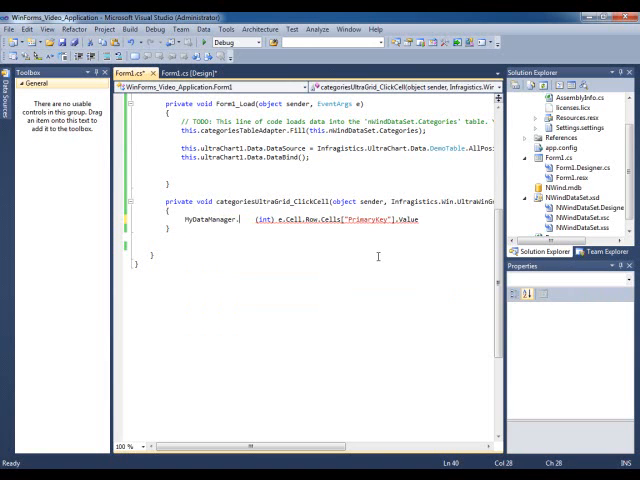
type(".GetCustomerData(")
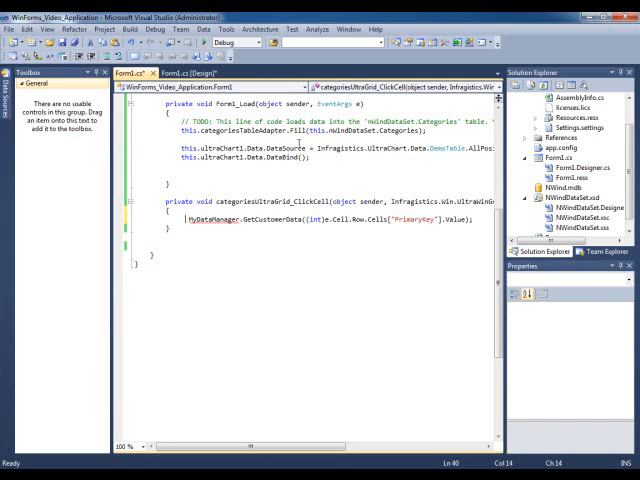
double_click(244, 156)
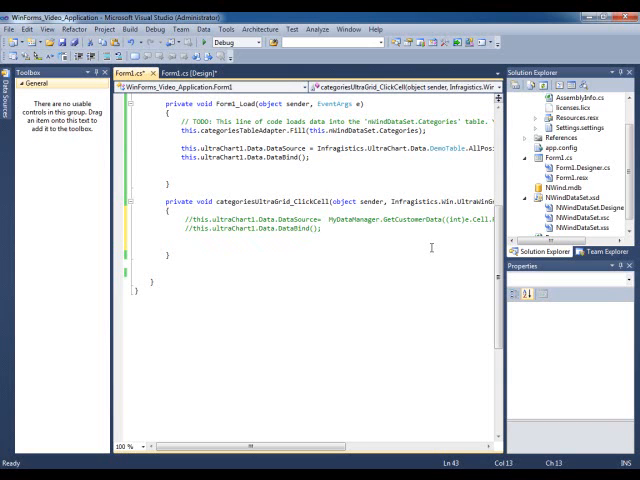
- Assign the data to this.ultraChart1.Data.DataSource, add DataBind() and ultraPopupControlContainer1.Show(), then run with F5
type("this.ultraPopupControlContainer1.Show();")
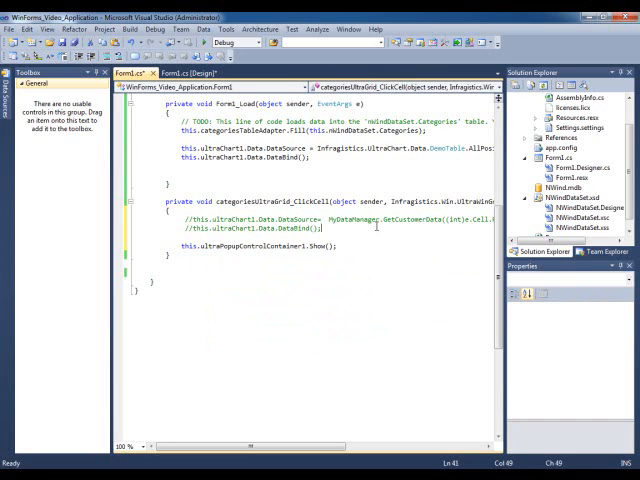
left_click(178, 232)
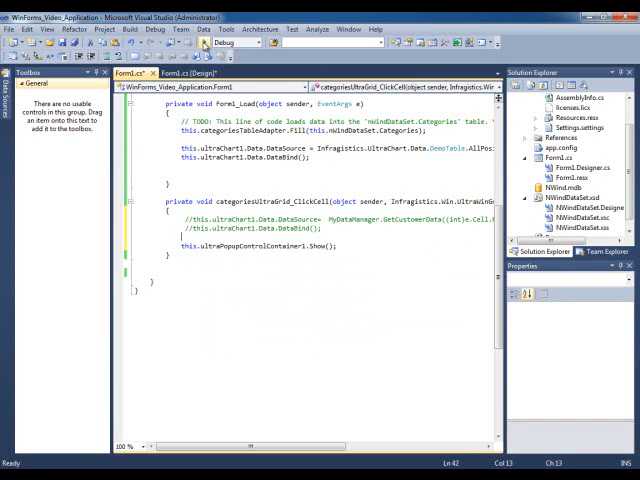
key("F5")
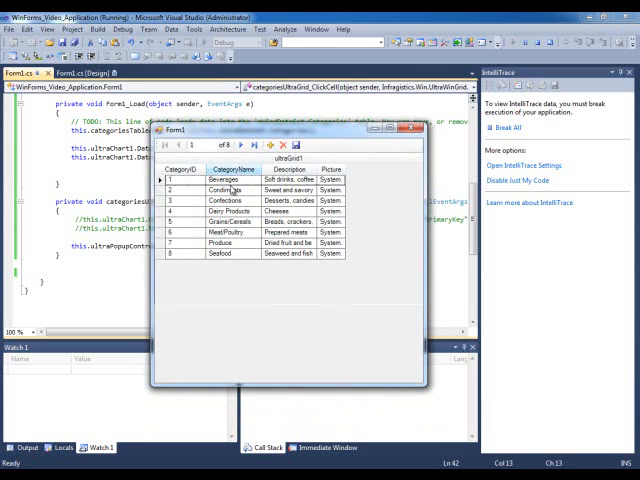
left_click(230, 200)
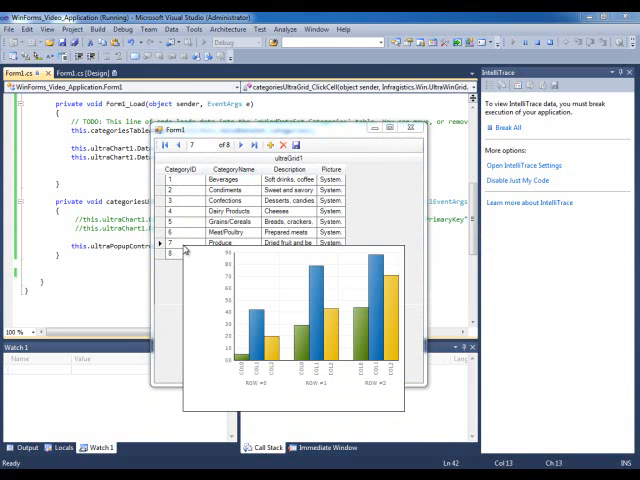
mouse_move(292, 204)
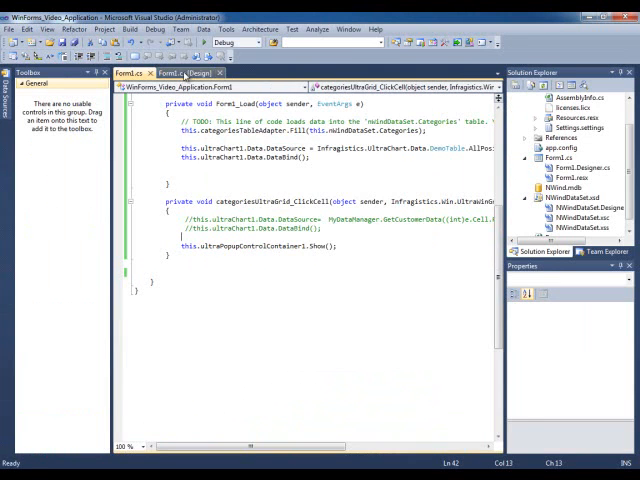
- Adjust the chart on the Form1 designer and start debugging again to pop it over the grid
left_click(186, 72)
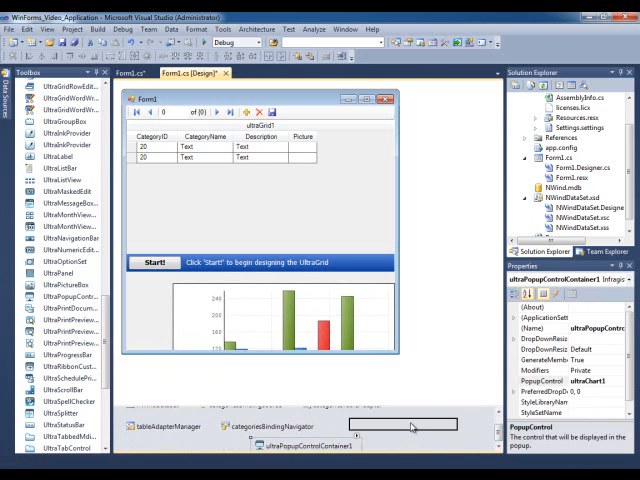
left_click(280, 320)
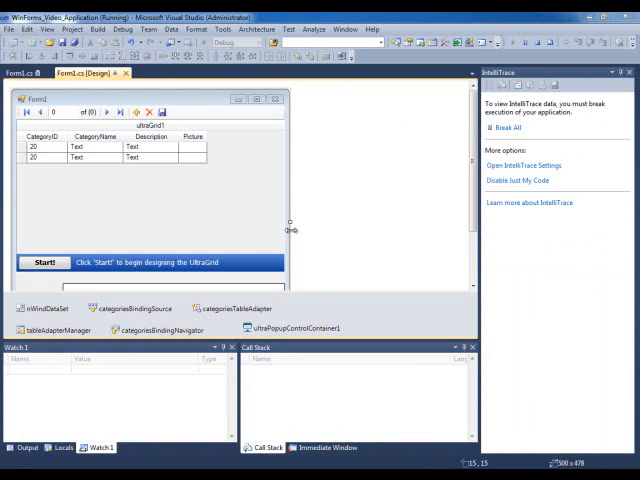
left_click(44, 262)
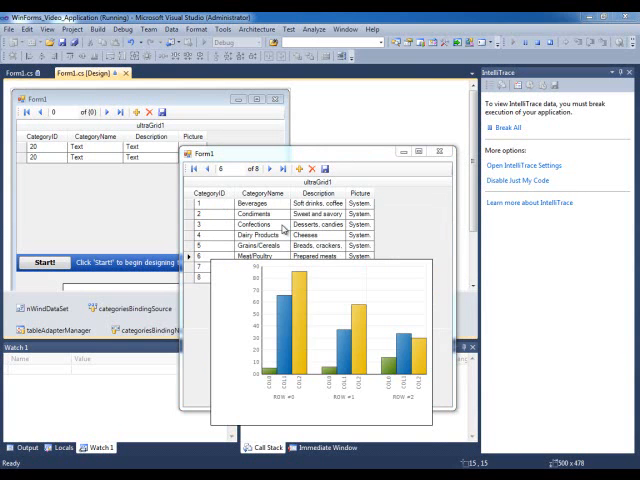
- Pick another category row in the running grid so the popup chart refreshes with its data
left_click(204, 168)
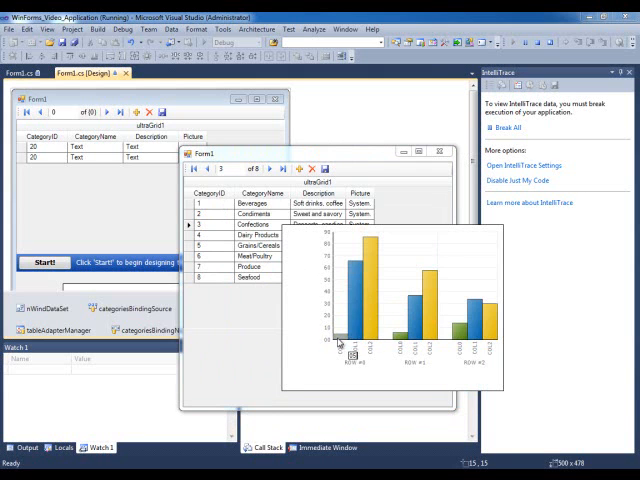
mouse_move(304, 328)
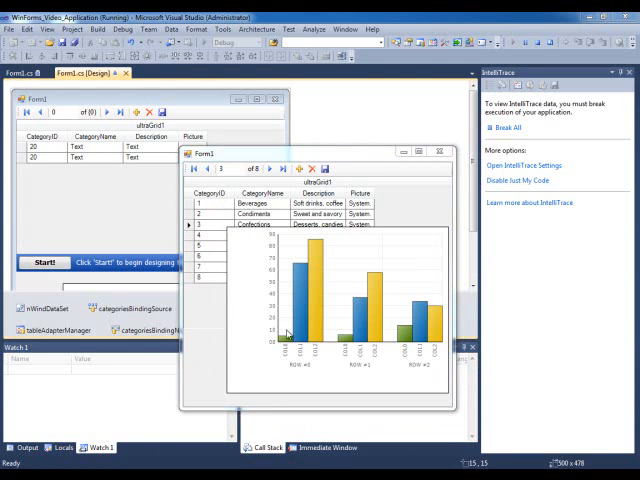
mouse_move(284, 296)
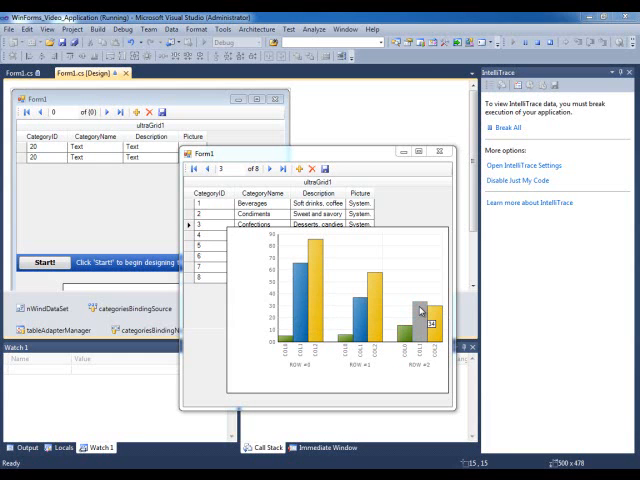
mouse_move(280, 302)
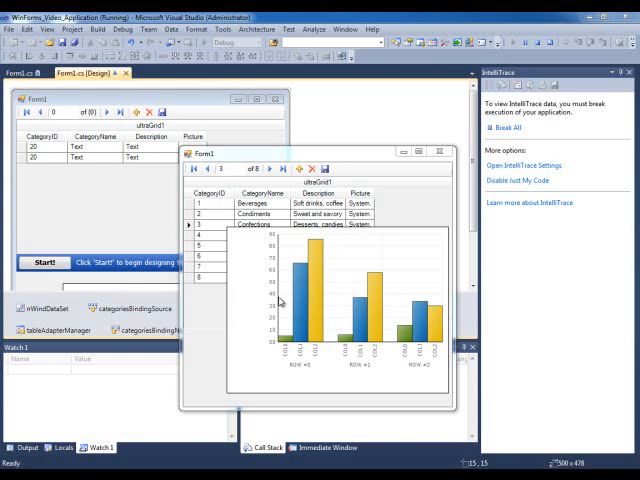
mouse_move(348, 302)
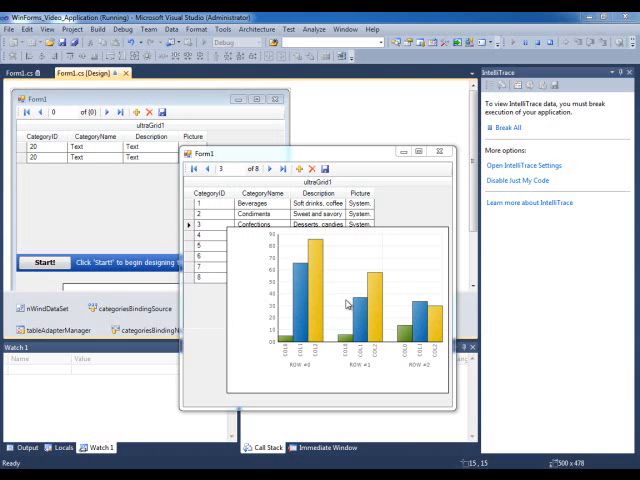